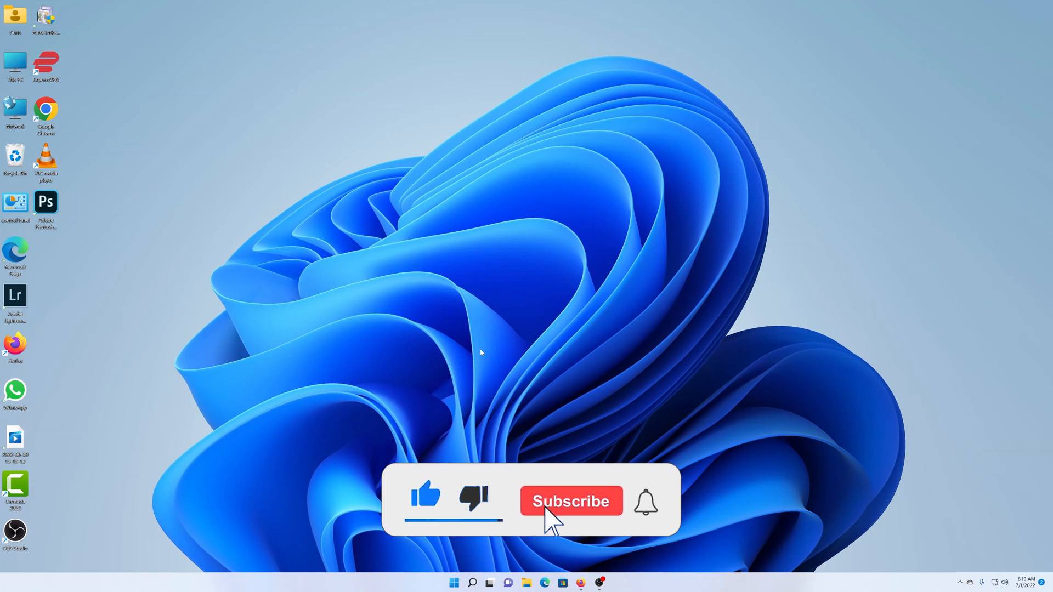
# - Search the Start menu for 'network' and open View network connections
pyautogui.click(571, 501)
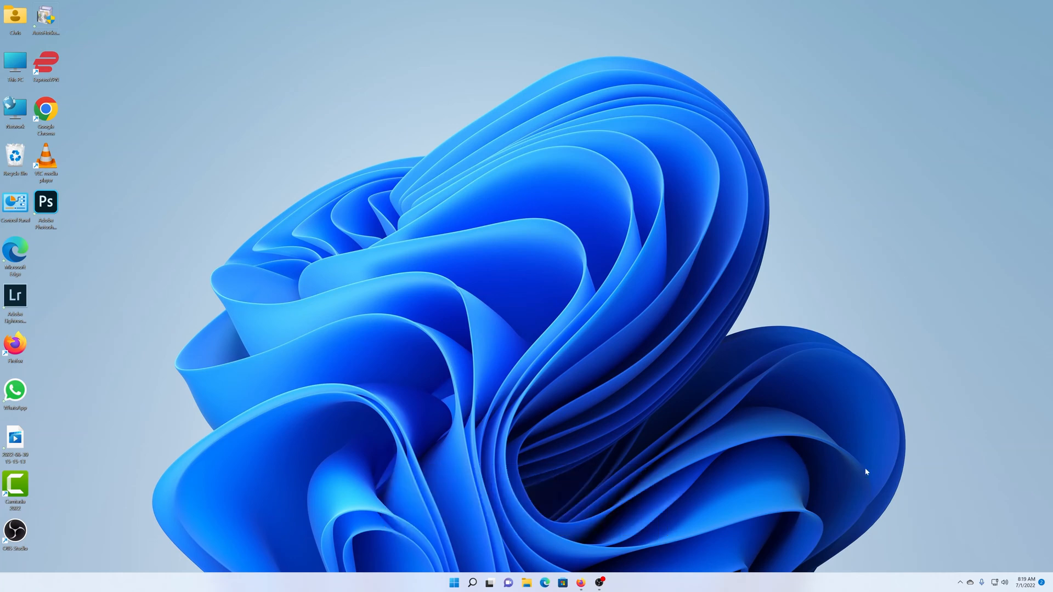
pyautogui.moveTo(940, 526)
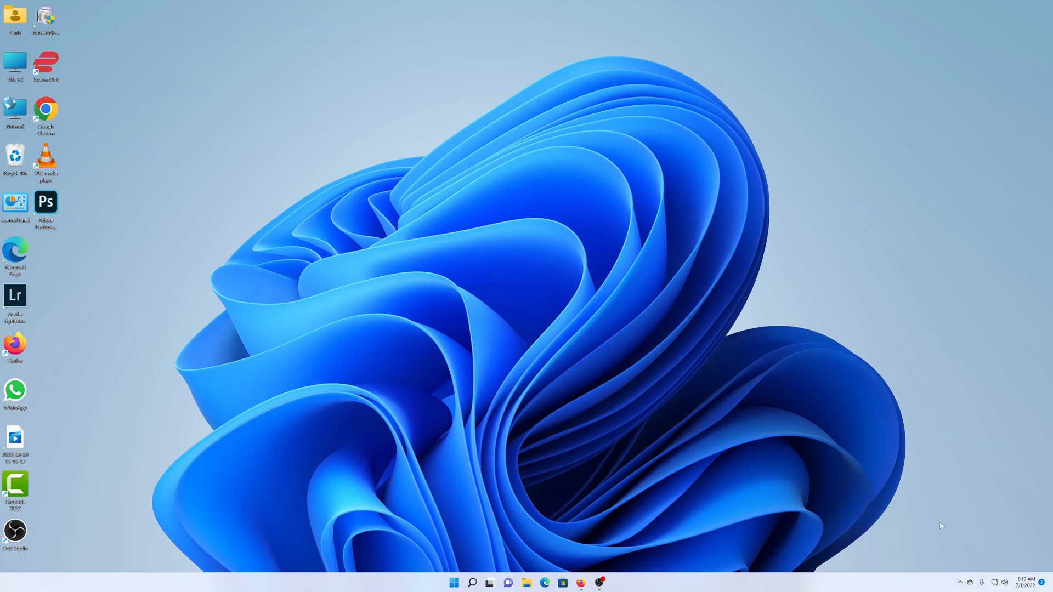
pyautogui.moveTo(536, 517)
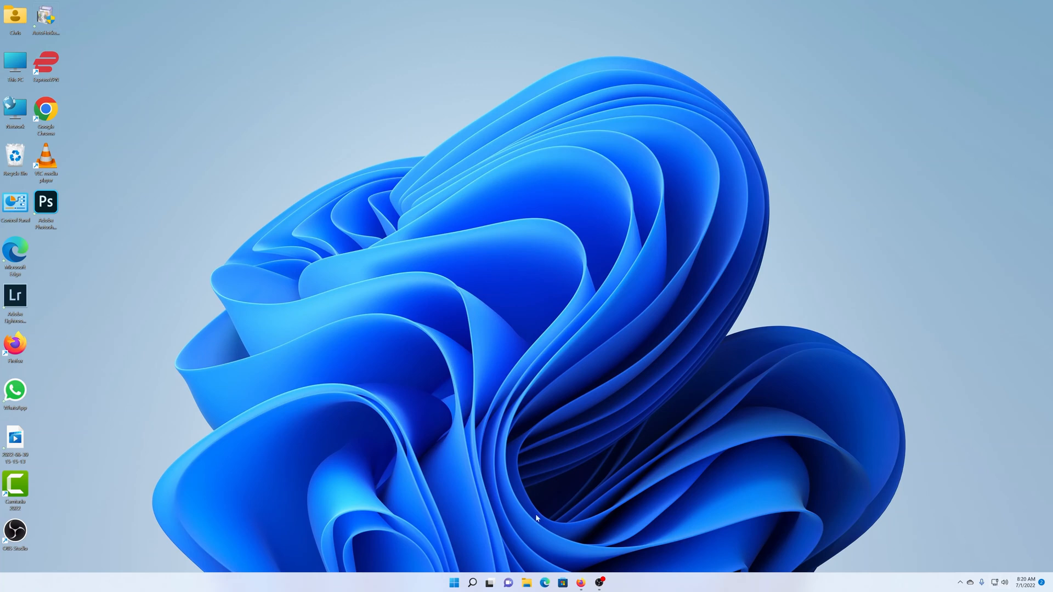
pyautogui.click(454, 582)
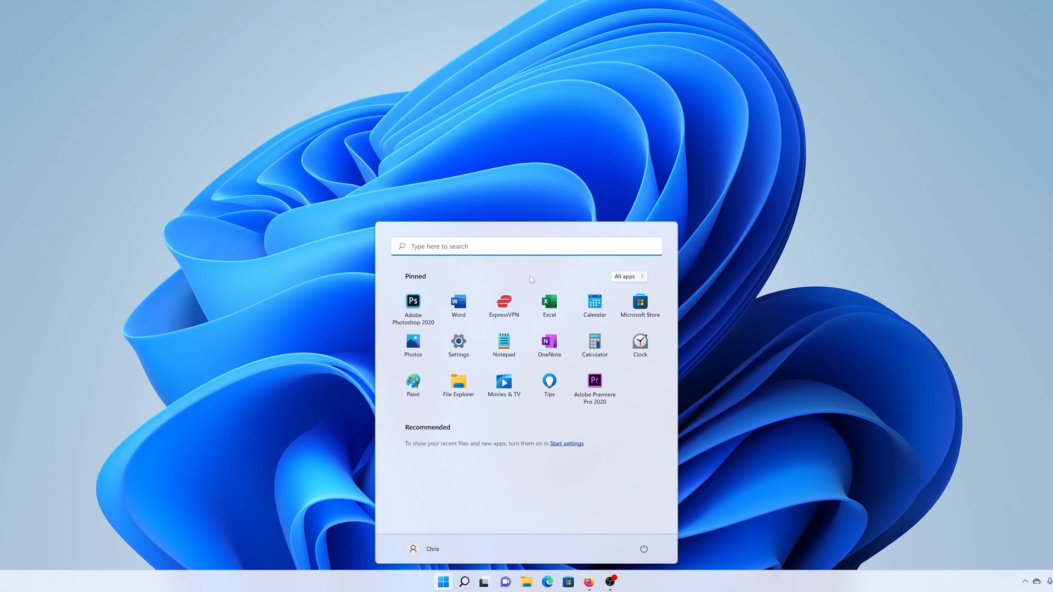
pyautogui.click(463, 582)
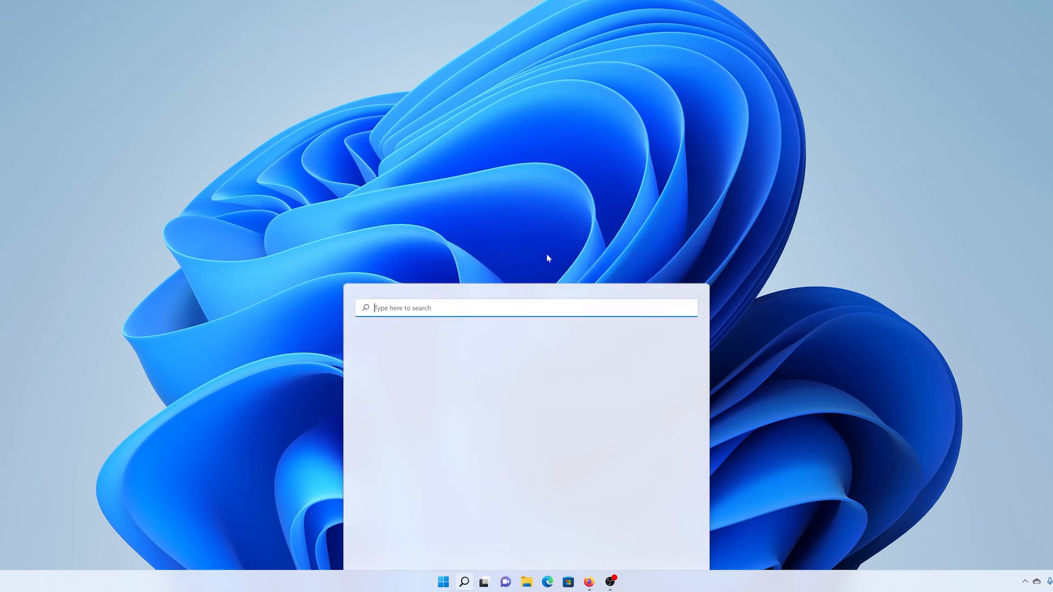
pyautogui.write('network')
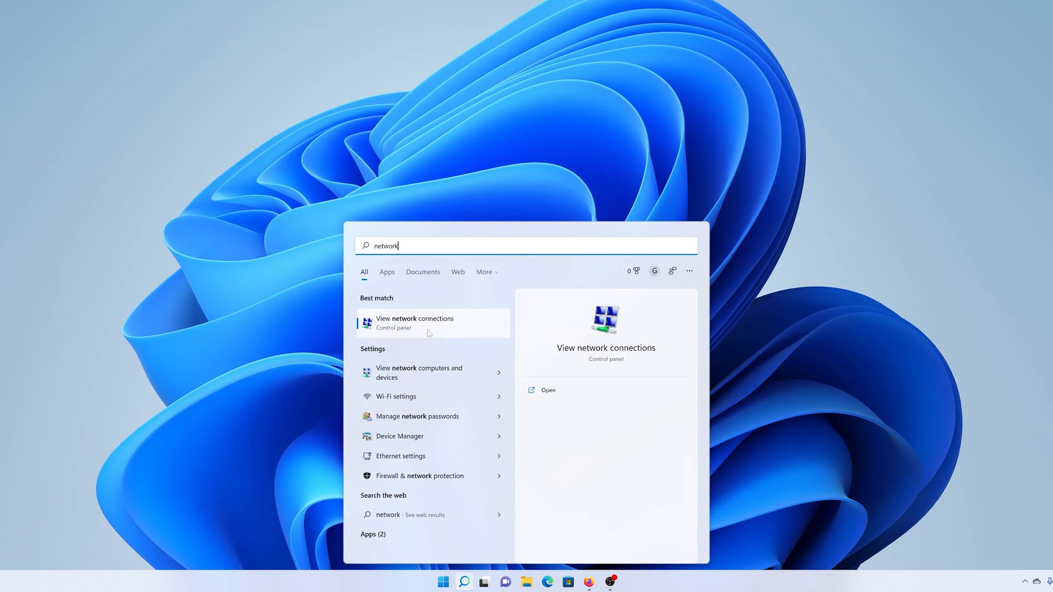
pyautogui.click(415, 323)
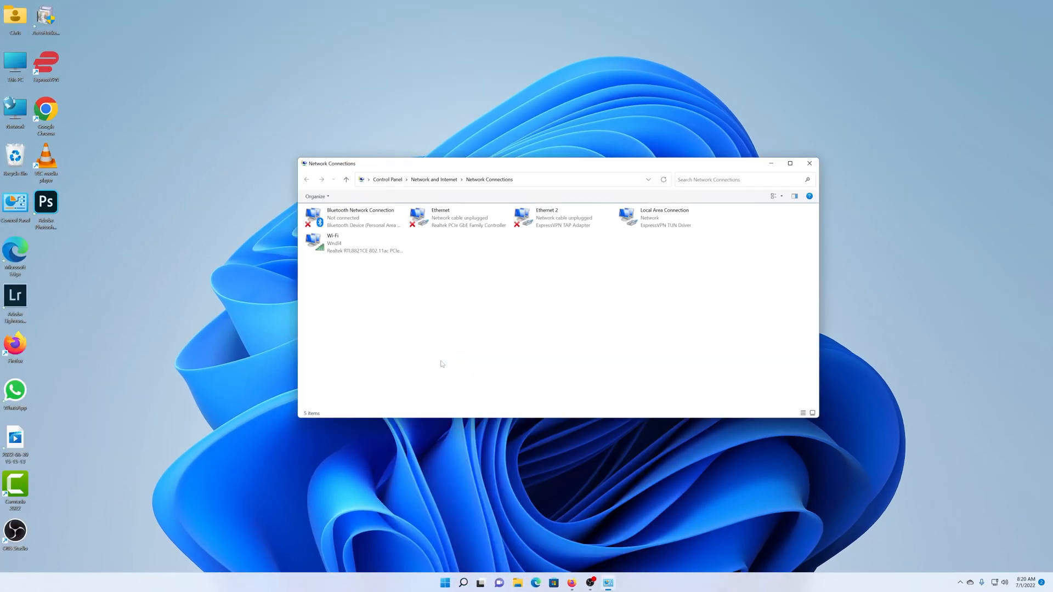
pyautogui.moveTo(556, 317)
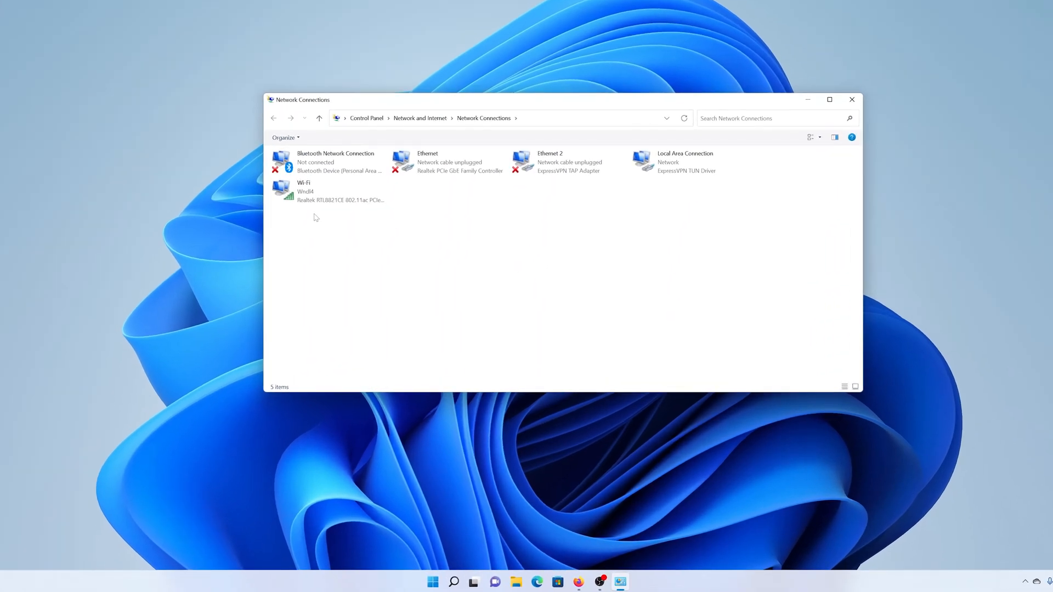
# - Open the Status dialog for the Wi-Fi adapter from its context menu
pyautogui.click(328, 192)
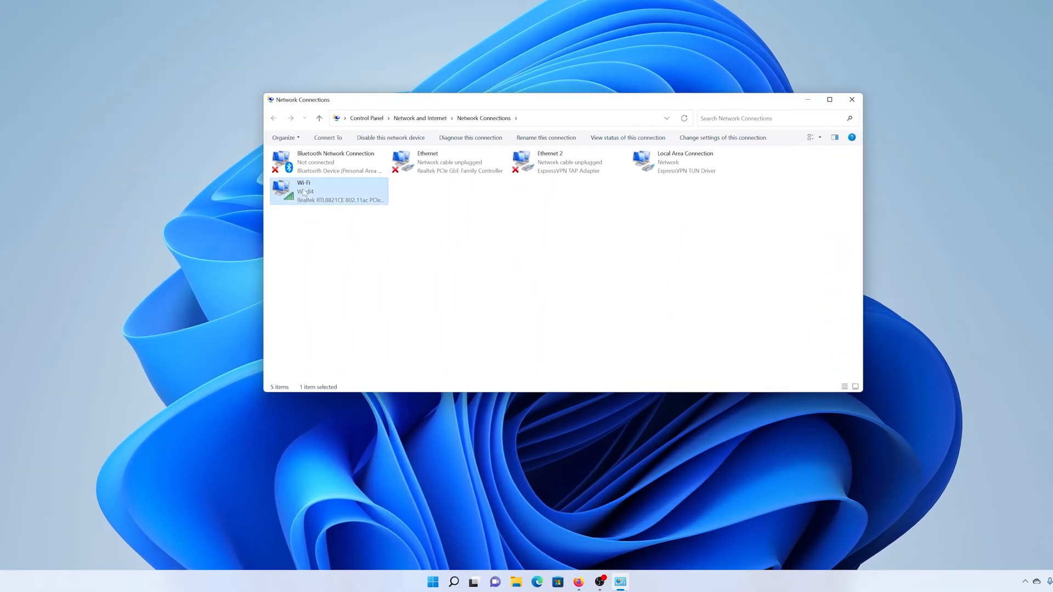
pyautogui.rightClick(303, 191)
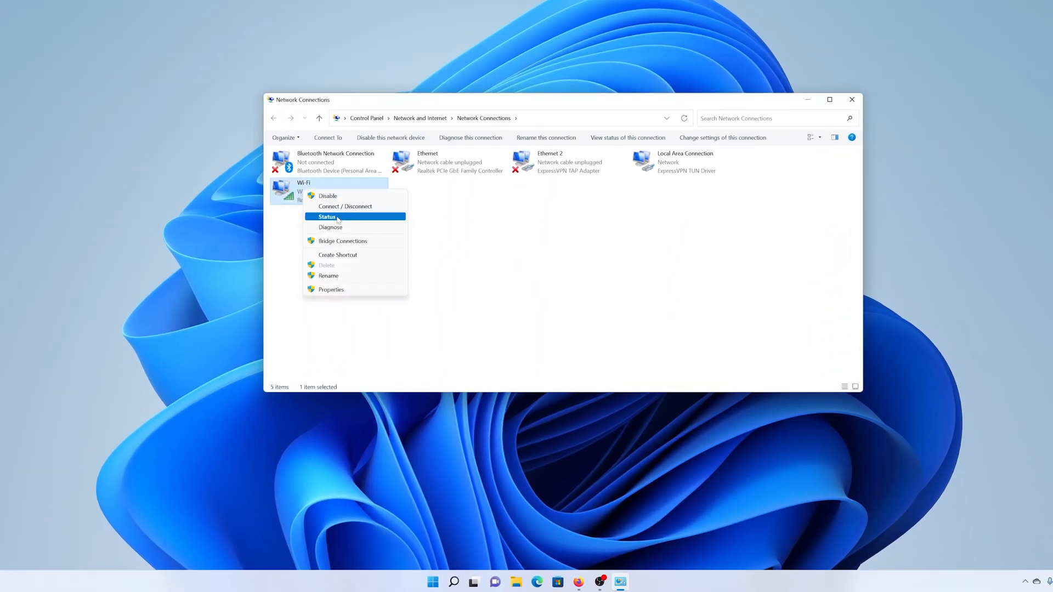
pyautogui.click(327, 216)
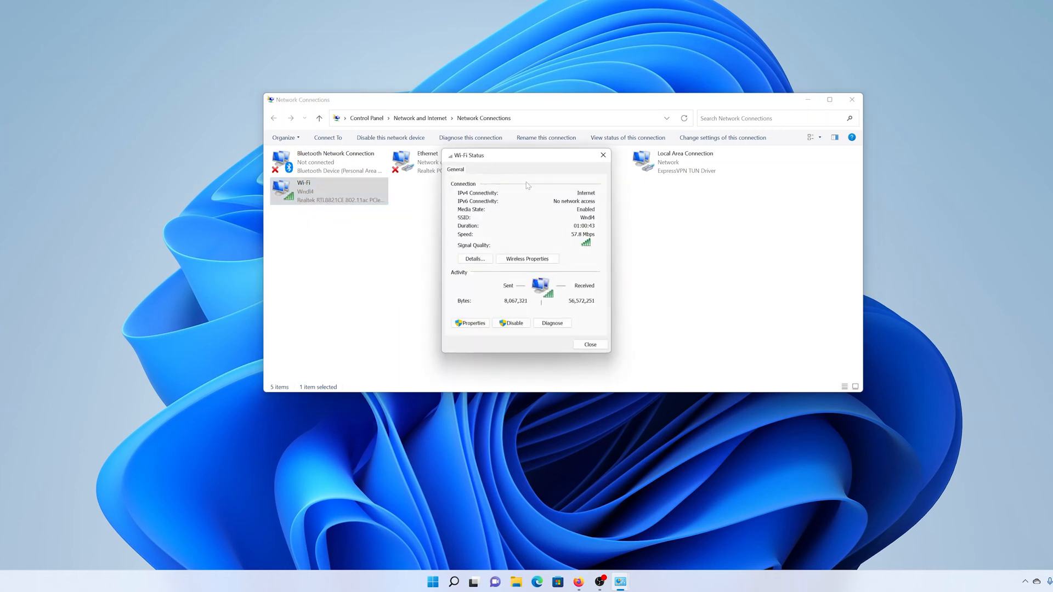
pyautogui.moveTo(526, 259)
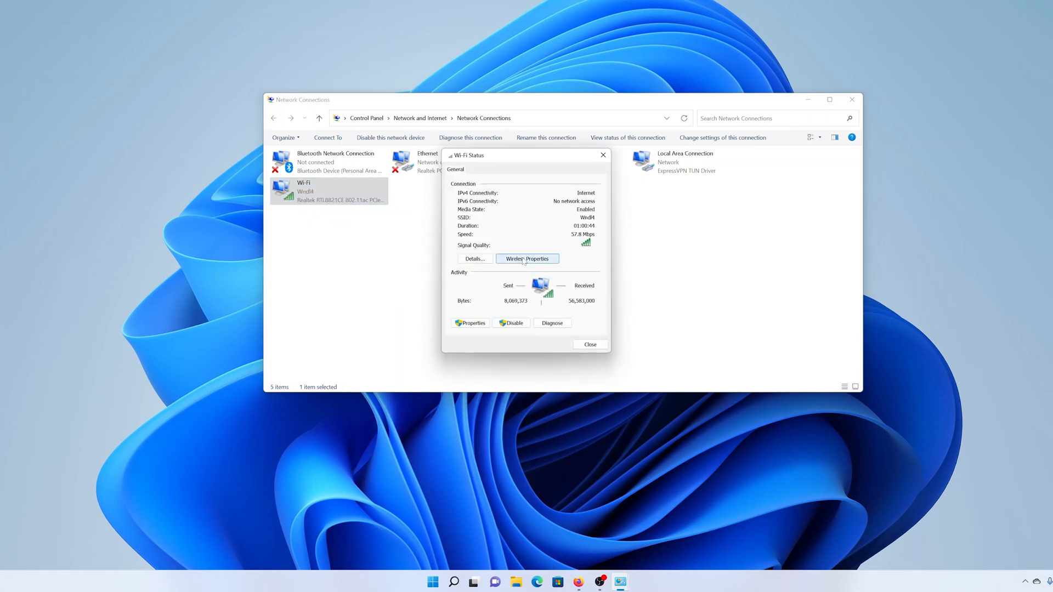
# - Open the Wind4 Wireless Properties and view its Security tab with the masked key
pyautogui.click(528, 259)
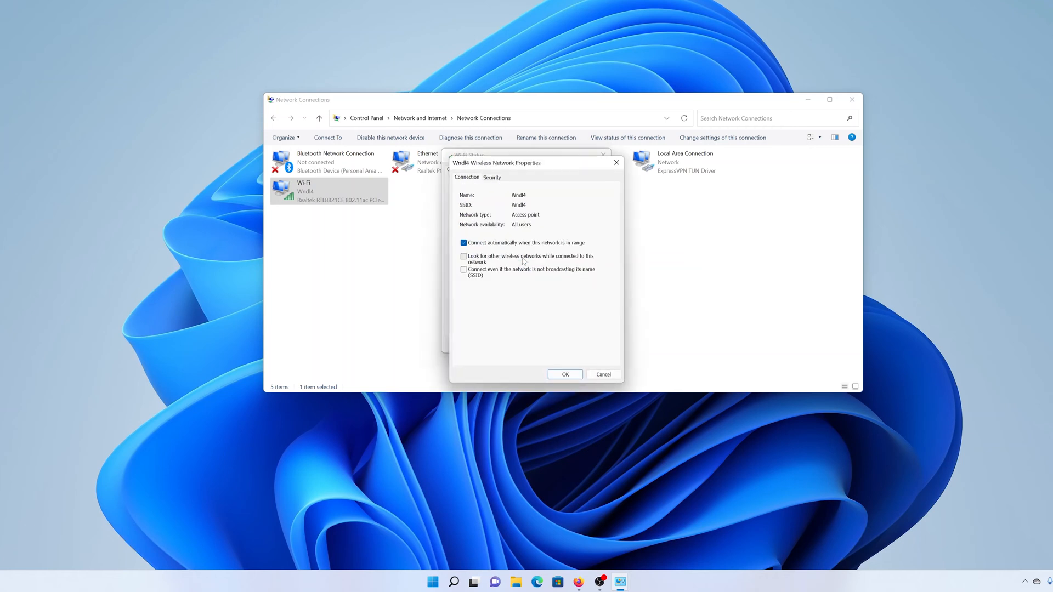
pyautogui.moveTo(515, 245)
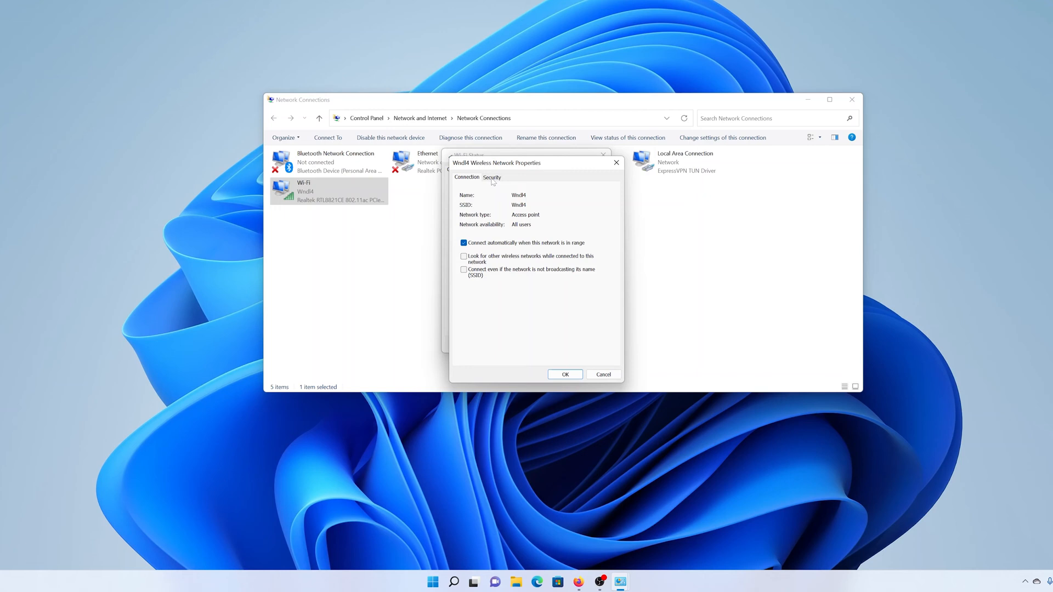
pyautogui.click(491, 177)
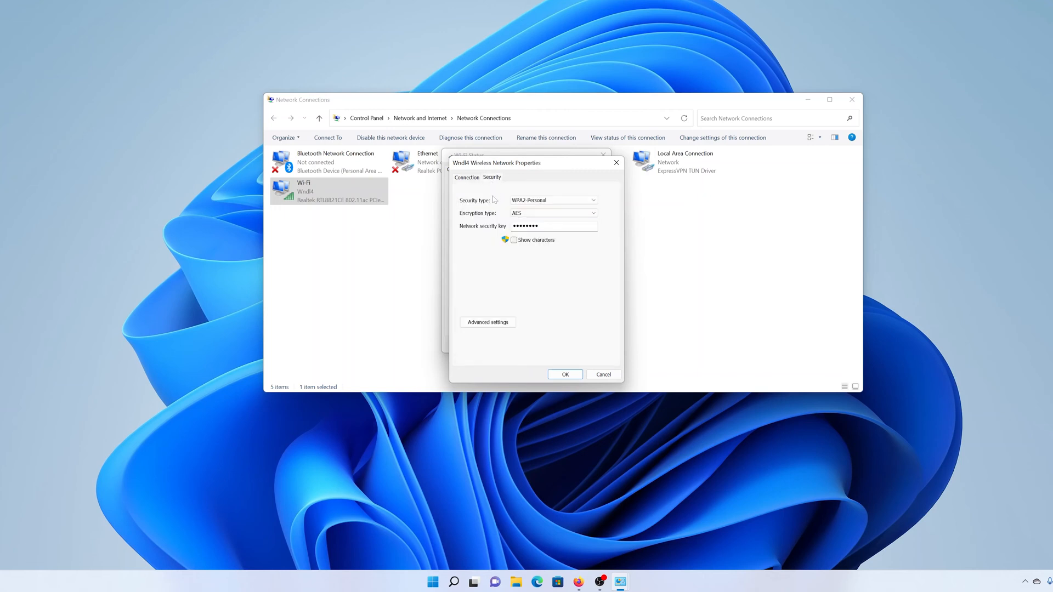
pyautogui.moveTo(487, 233)
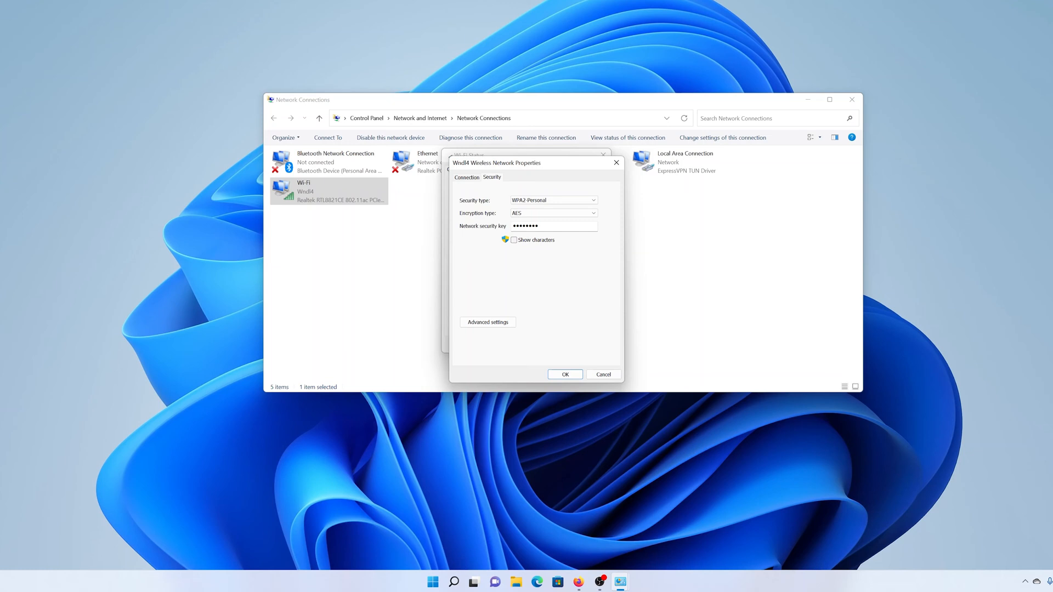
pyautogui.moveTo(523, 251)
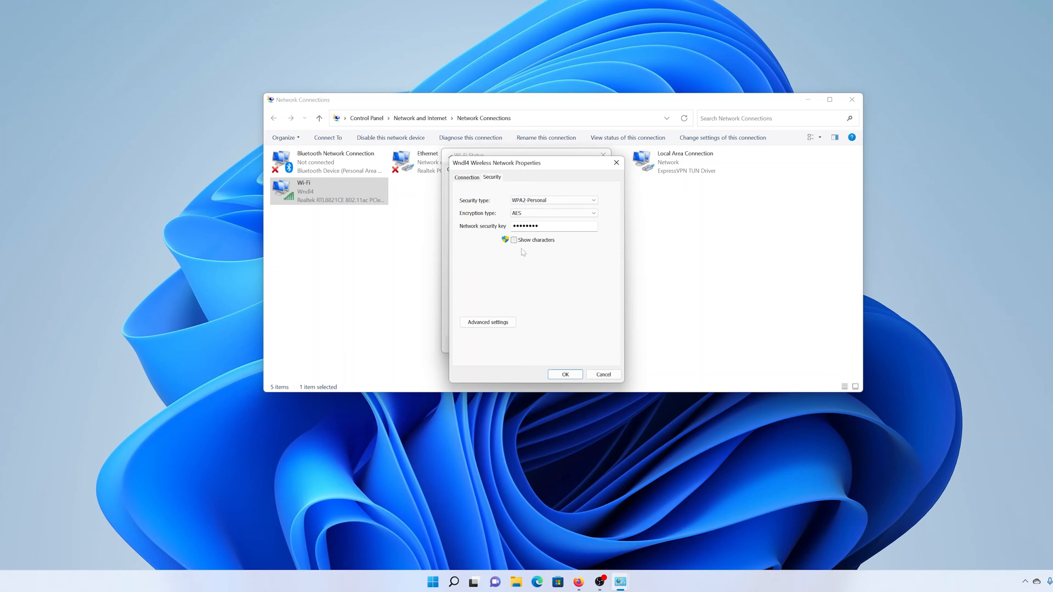
pyautogui.moveTo(517, 245)
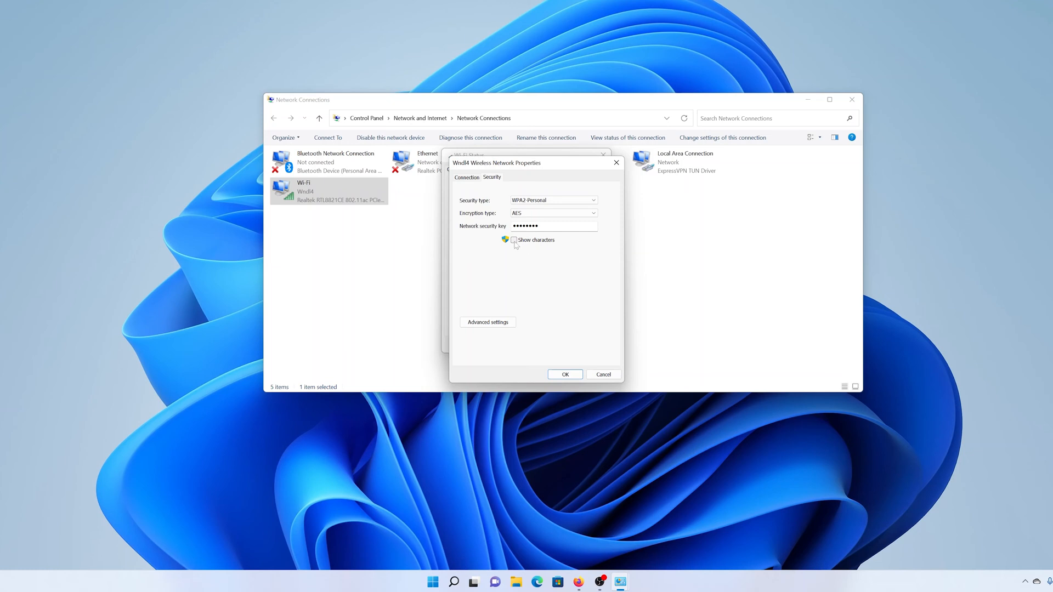
pyautogui.click(514, 240)
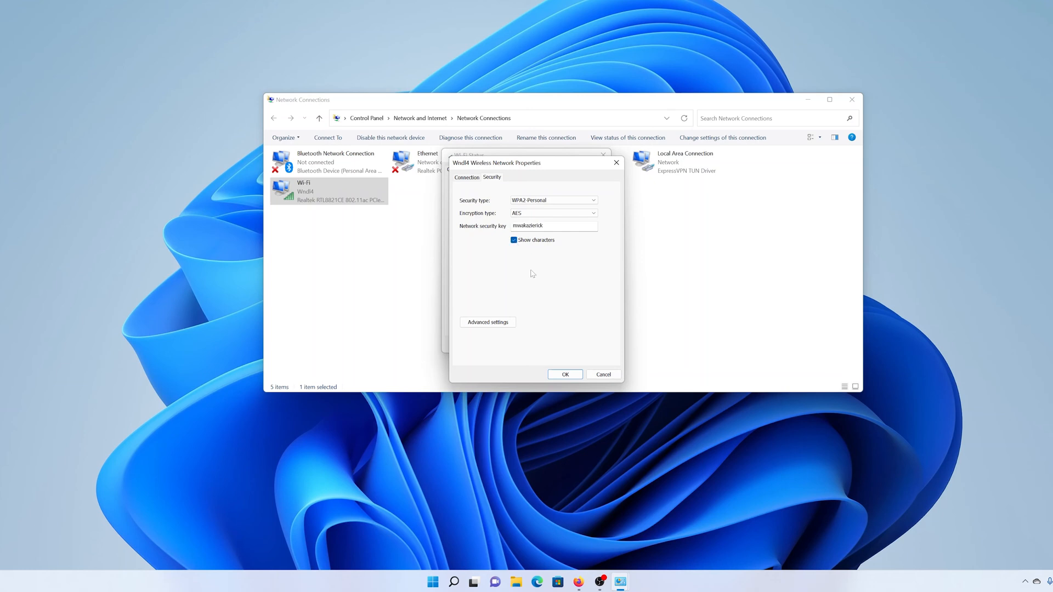
pyautogui.moveTo(523, 265)
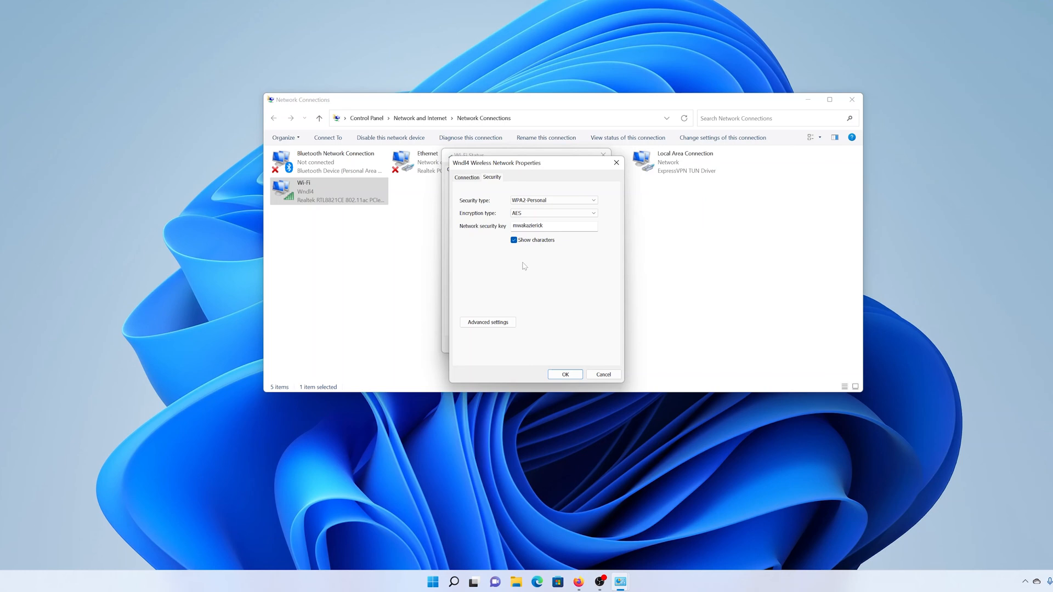
pyautogui.click(514, 239)
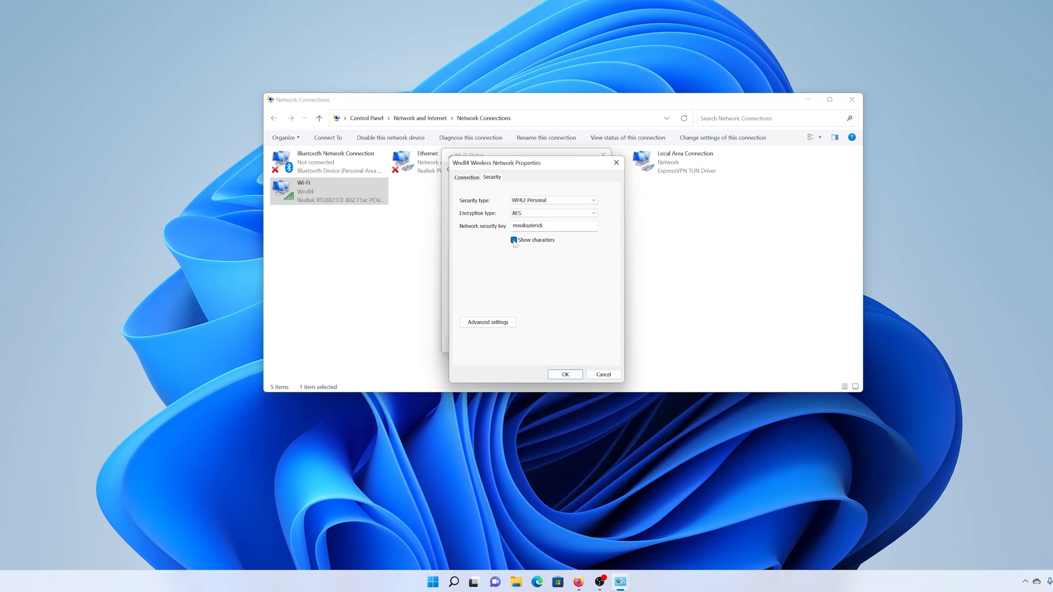
pyautogui.click(514, 240)
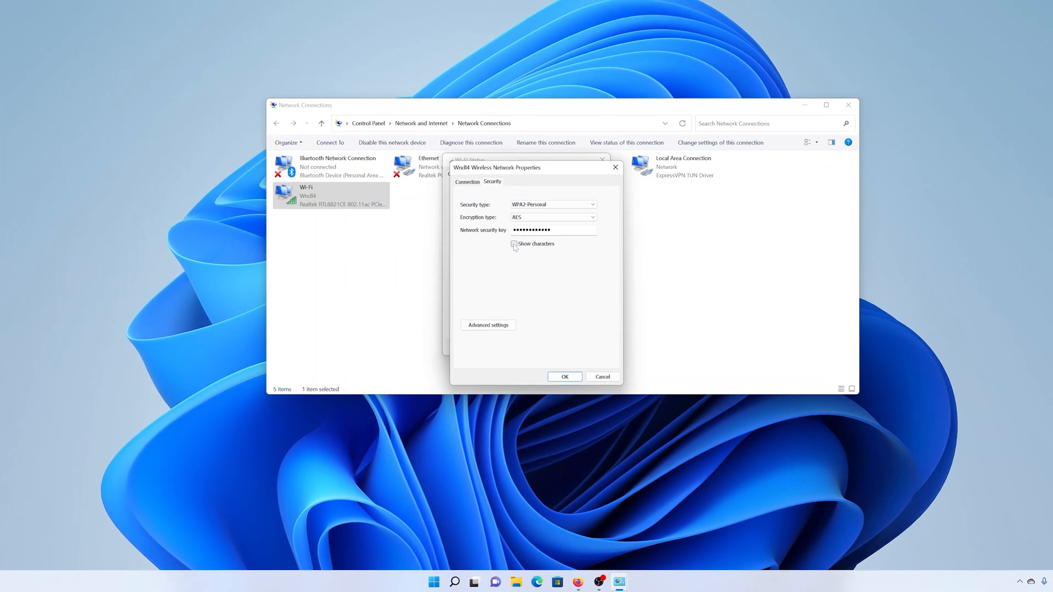